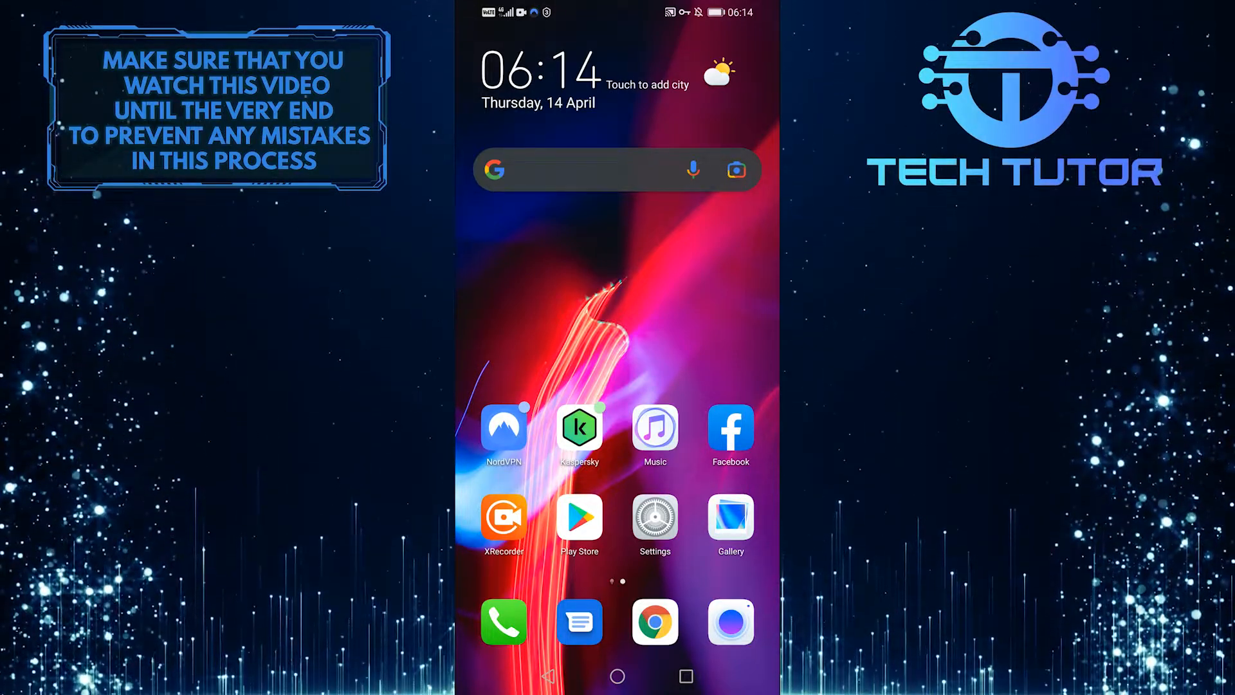
# - Launch the Facebook app from the Android home screen to reach the news feed
pyautogui.click(730, 433)
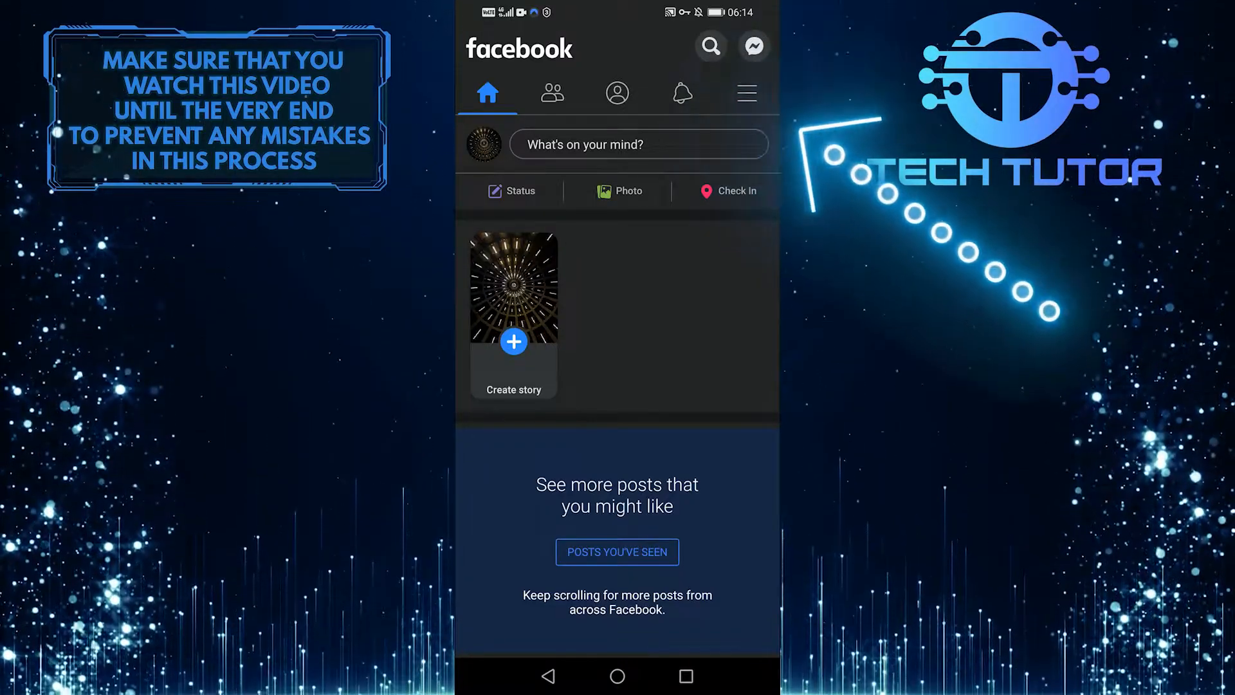
# - Go through the ☰ menu into Settings & privacy and scroll to the Your information section
pyautogui.click(745, 92)
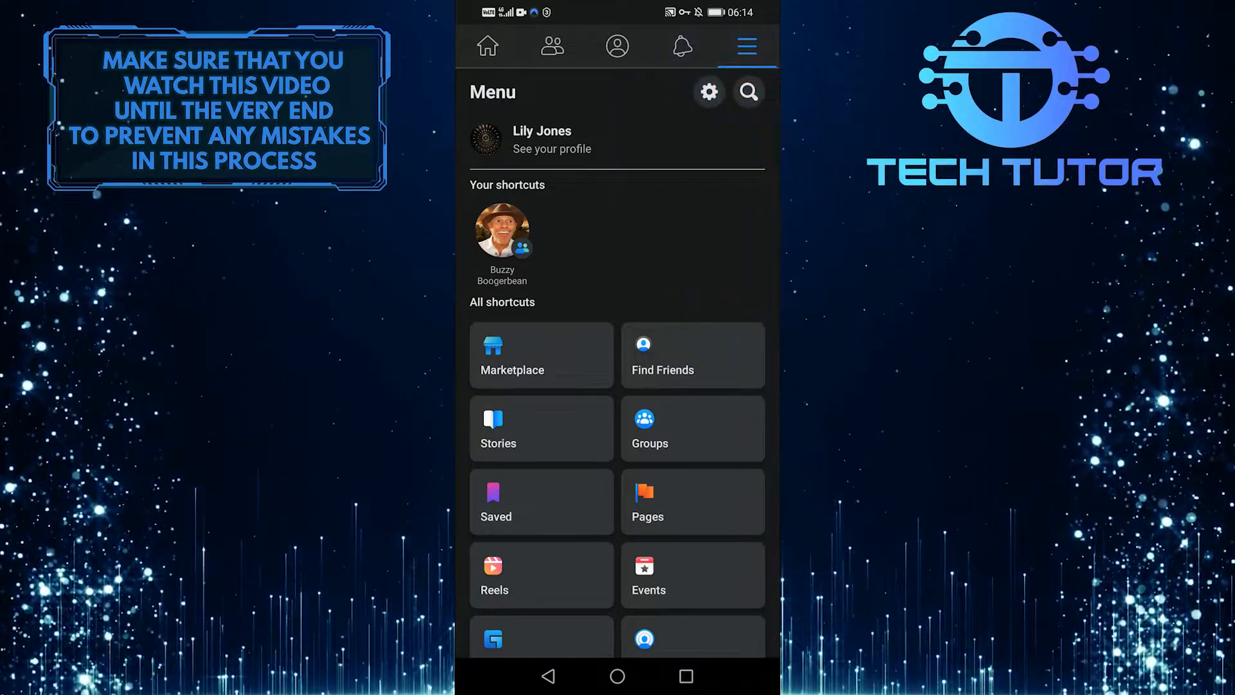
pyautogui.click(708, 92)
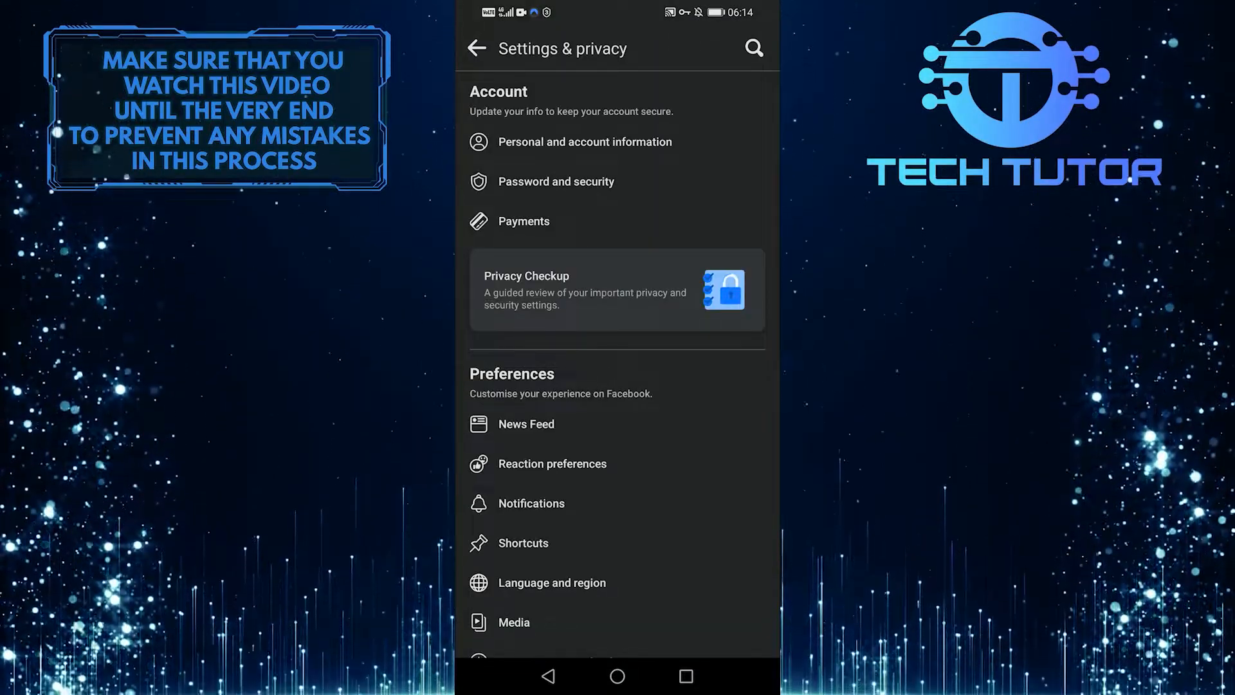
pyautogui.scroll(-3)
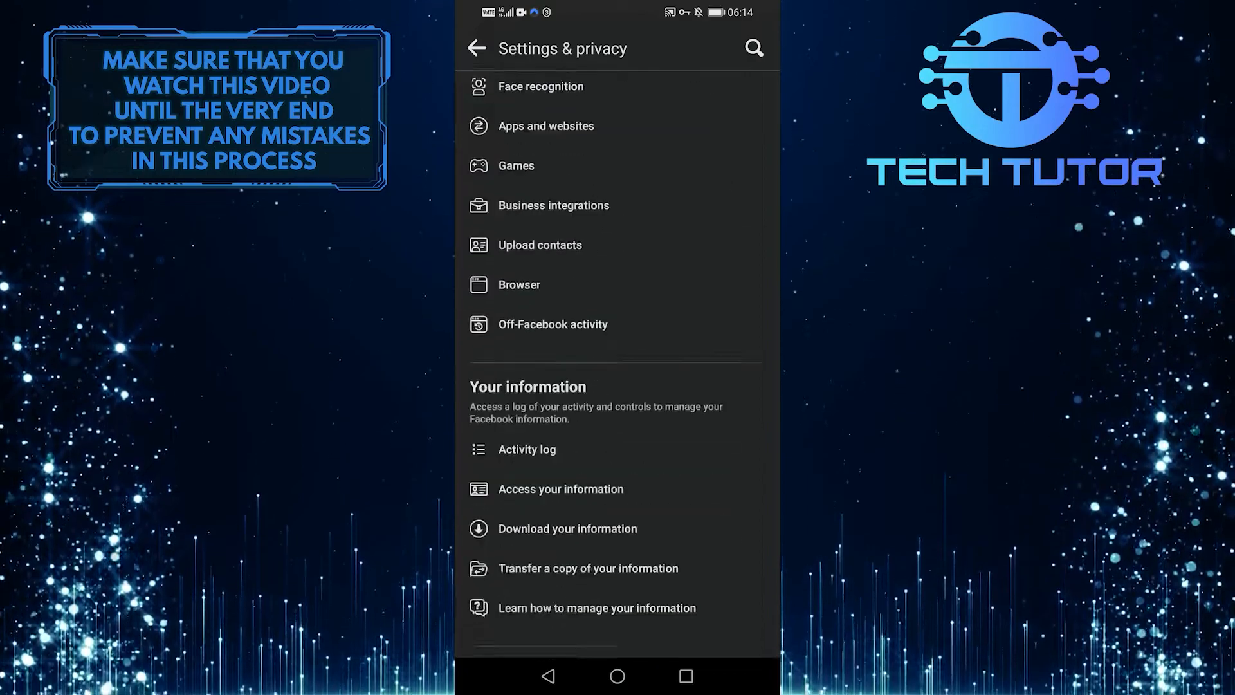
pyautogui.scroll(-3)
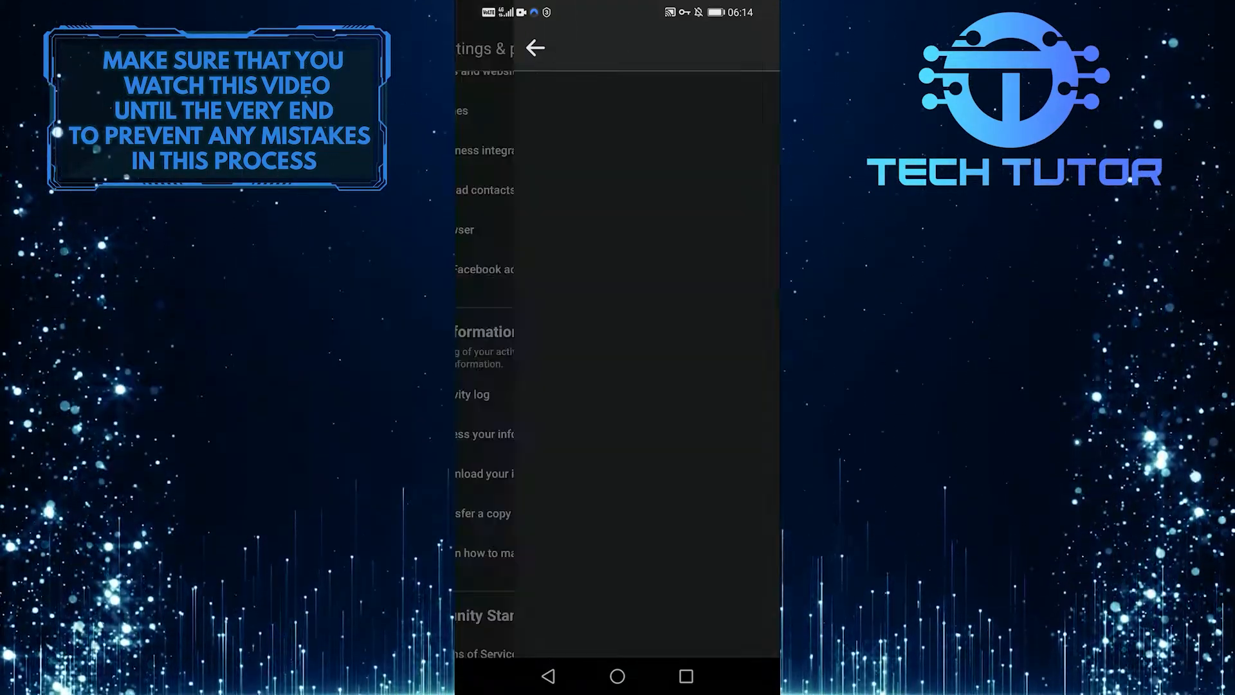
# - Enter the activity log's Interactions list and filter it to Comments only
pyautogui.click(470, 393)
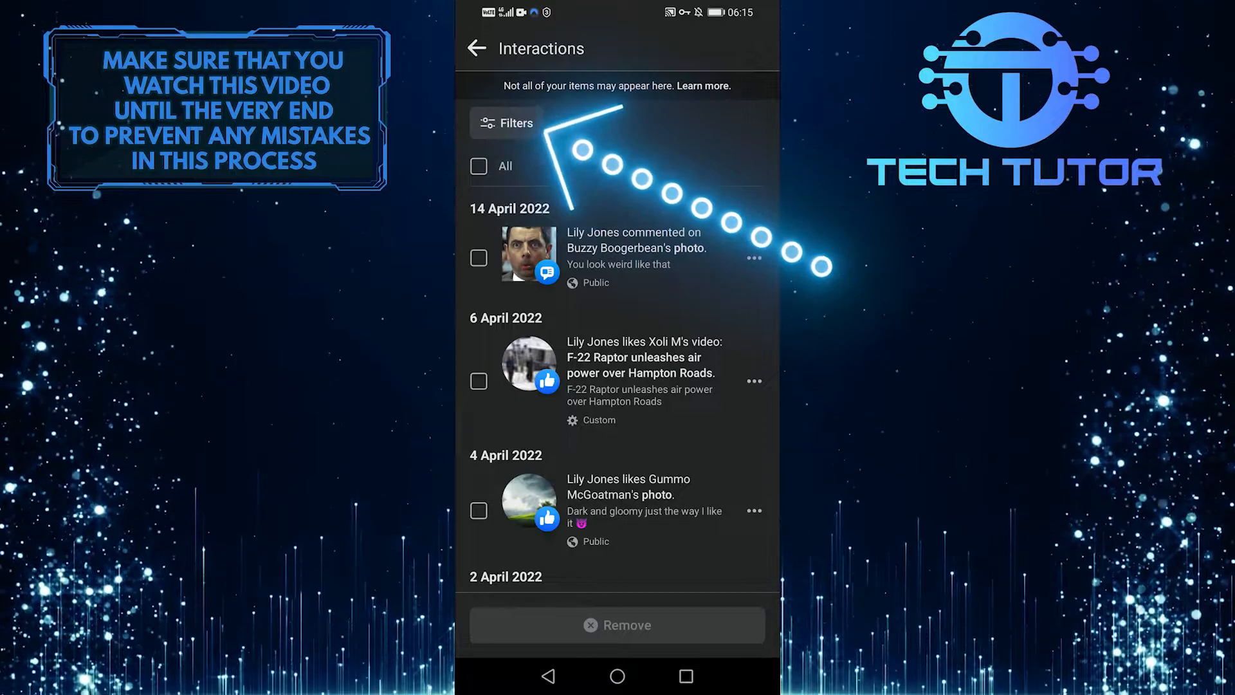
pyautogui.click(504, 124)
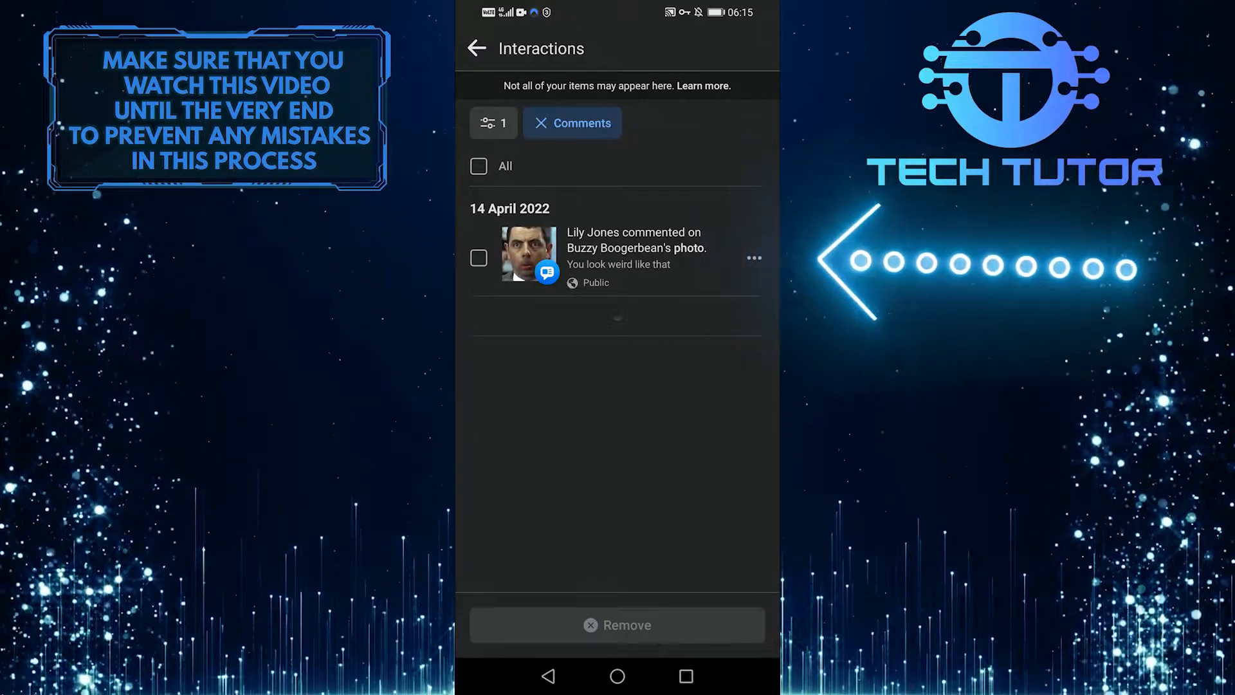
# - Delete the 14 April 2022 comment "You look weird like that" via its ⋯ menu and confirm
pyautogui.click(754, 257)
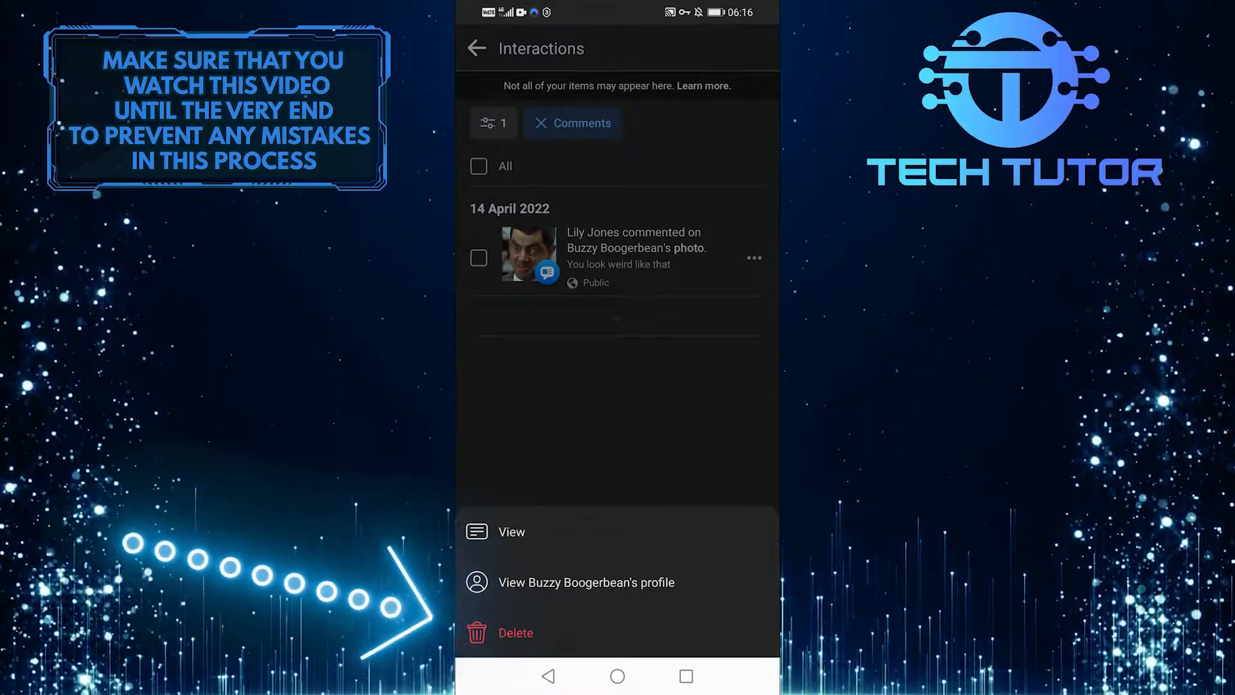
pyautogui.click(515, 633)
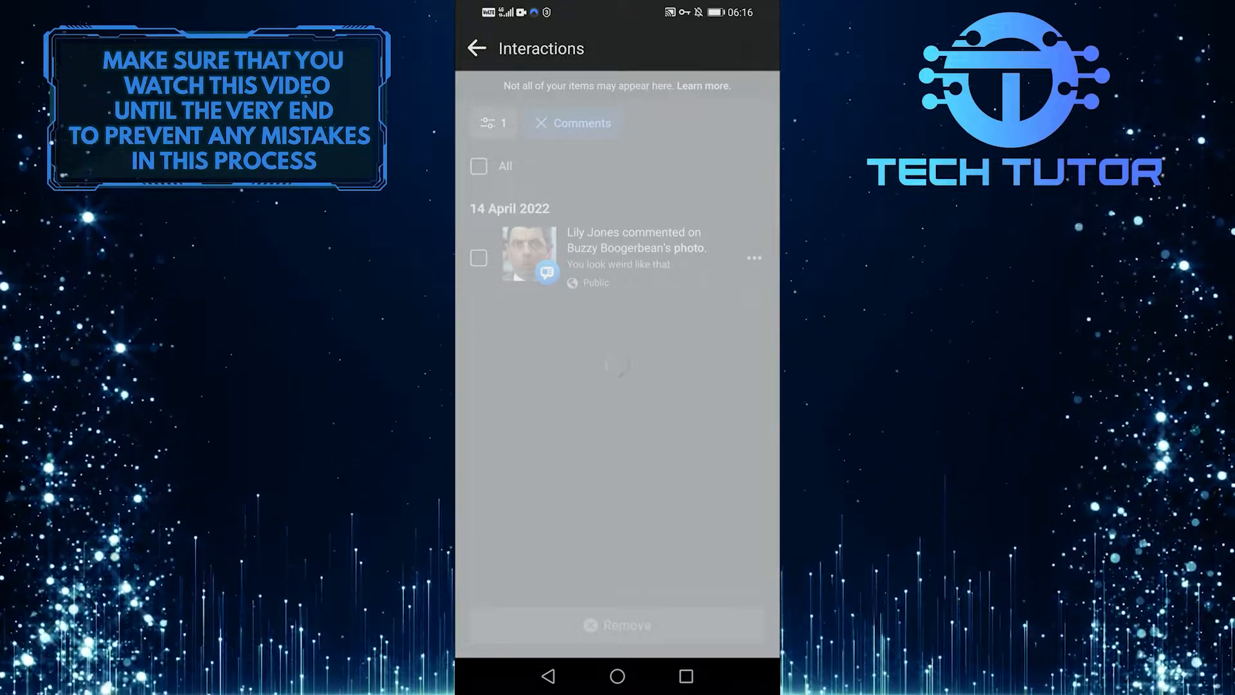
pyautogui.click(616, 625)
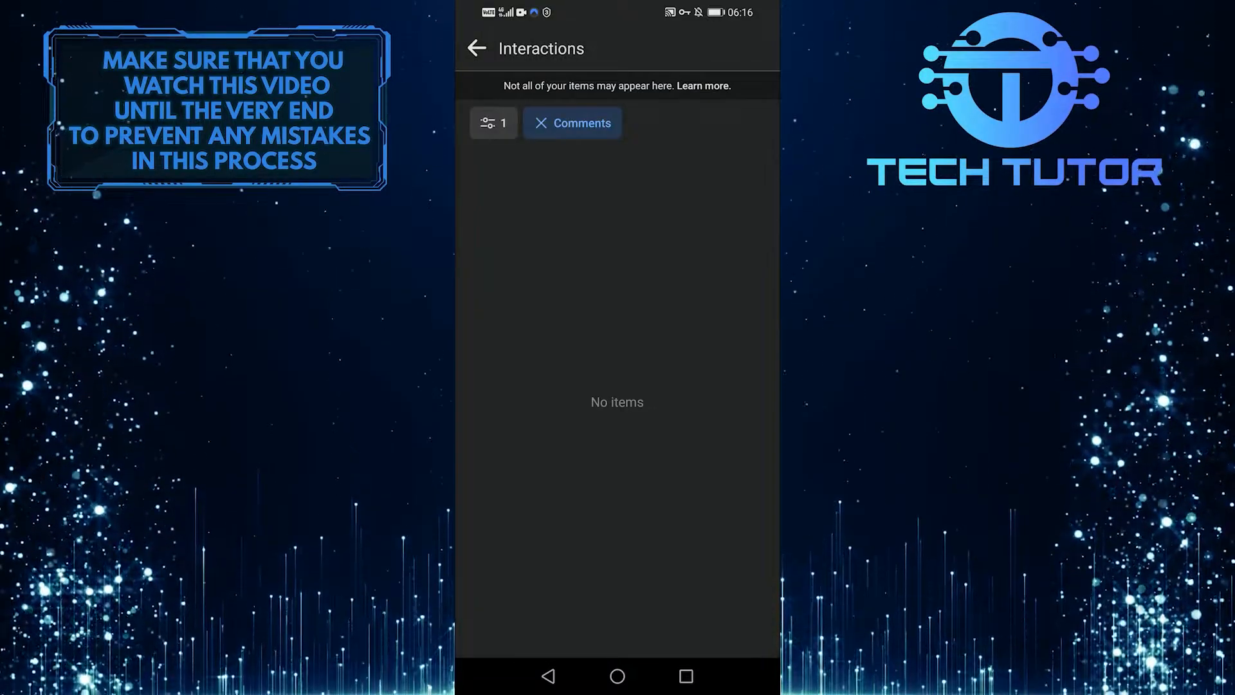